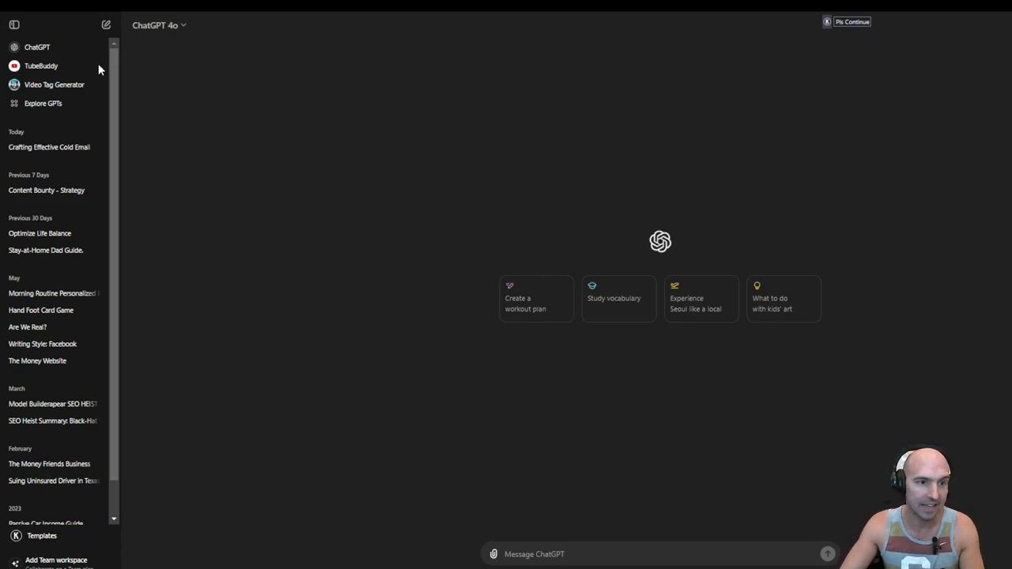
# Start a Video Tag Generator chat and enter 'free alternative to tubebuddy Vidiq 2024'.
pyautogui.click(54, 85)
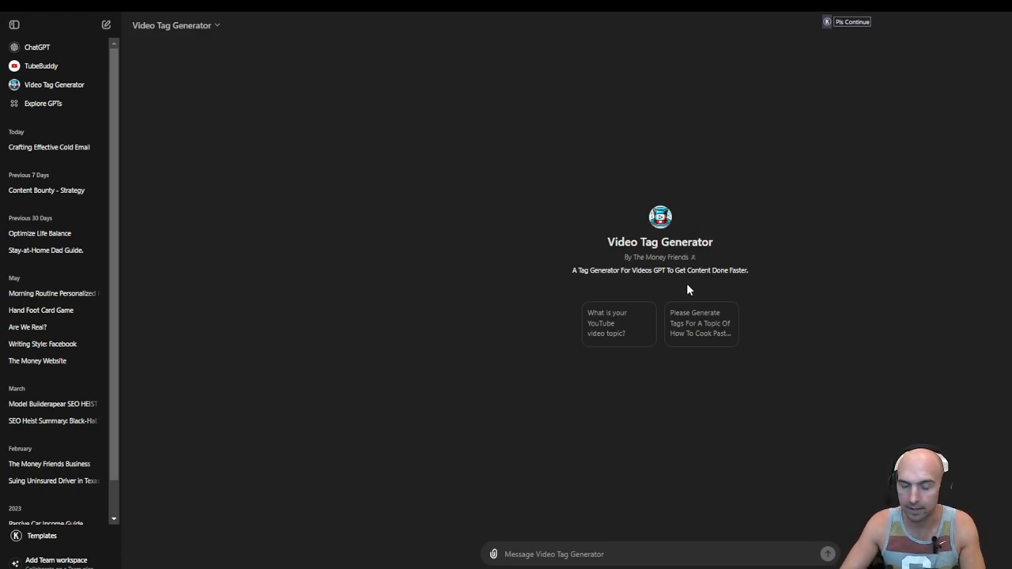
pyautogui.write('free alternative to tubebuddy Vidiq 2024')
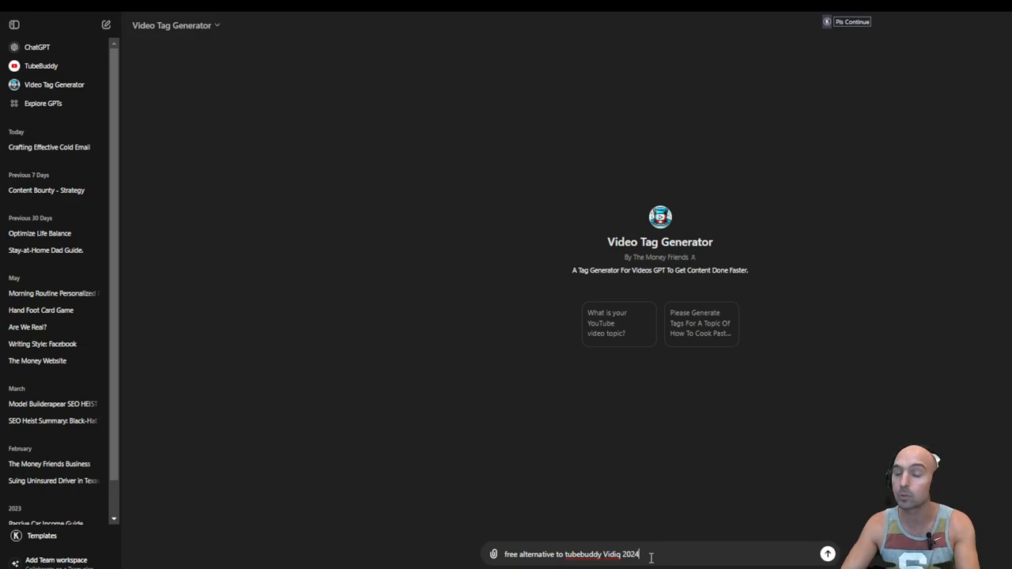
# Send the topic and scroll through the generated hashtags and YouTube description.
pyautogui.click(827, 554)
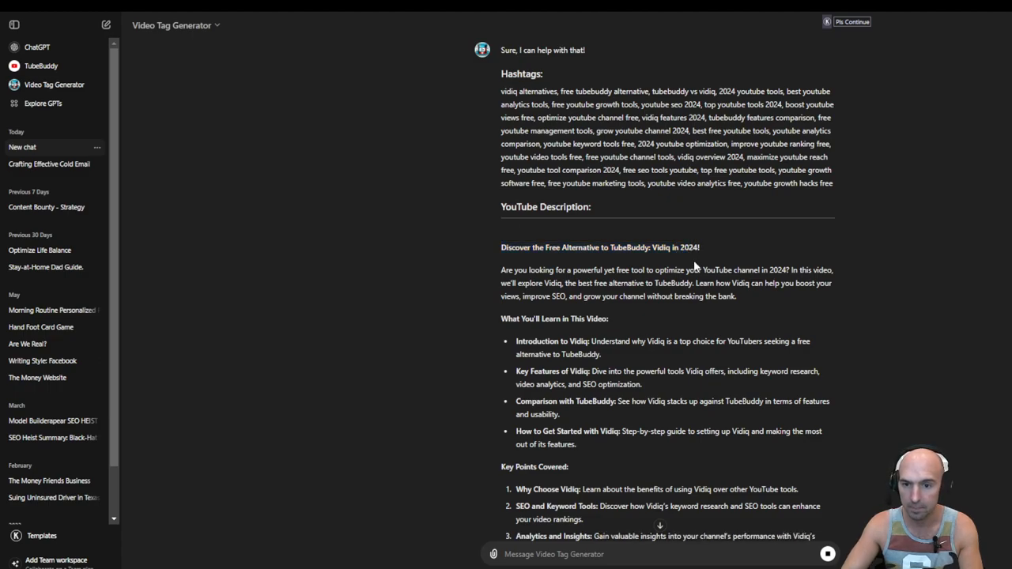
pyautogui.moveTo(514, 268)
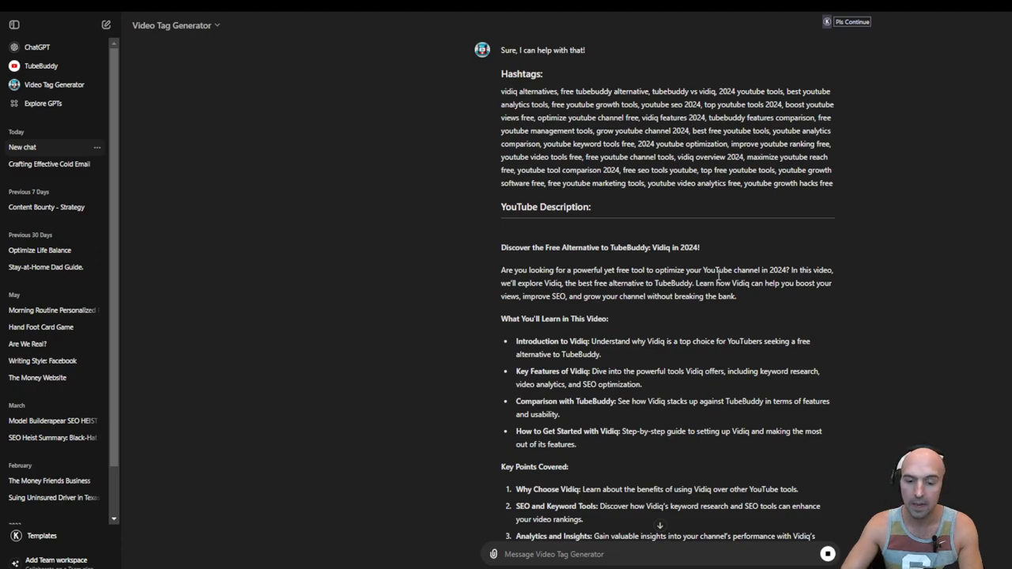
pyautogui.scroll(-3)
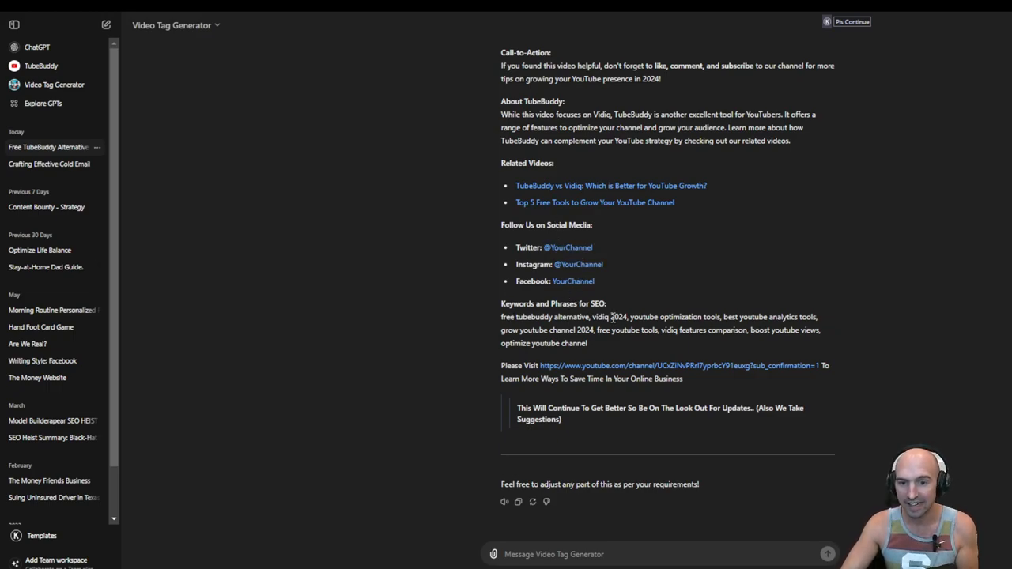
pyautogui.moveTo(549, 328)
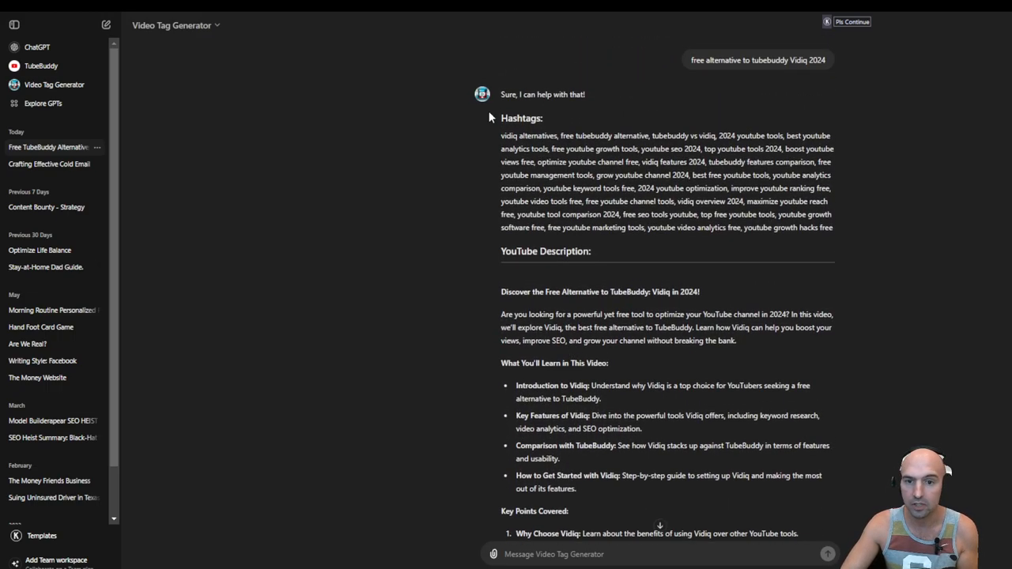
# Select the generated hashtag list and description for copying, then clear the selection.
pyautogui.moveTo(501, 135); pyautogui.dragTo(832, 228)
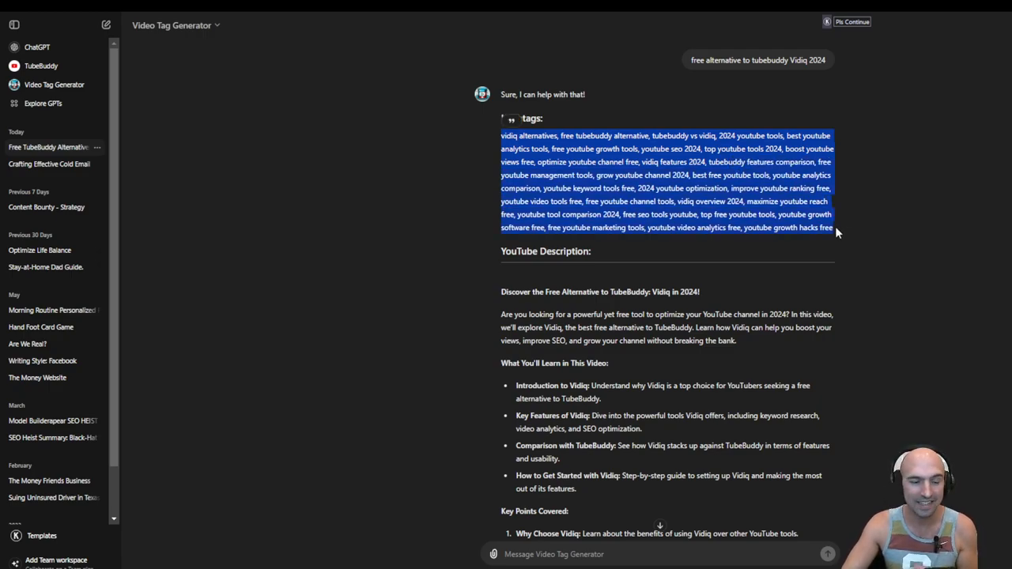
pyautogui.scroll(-3)
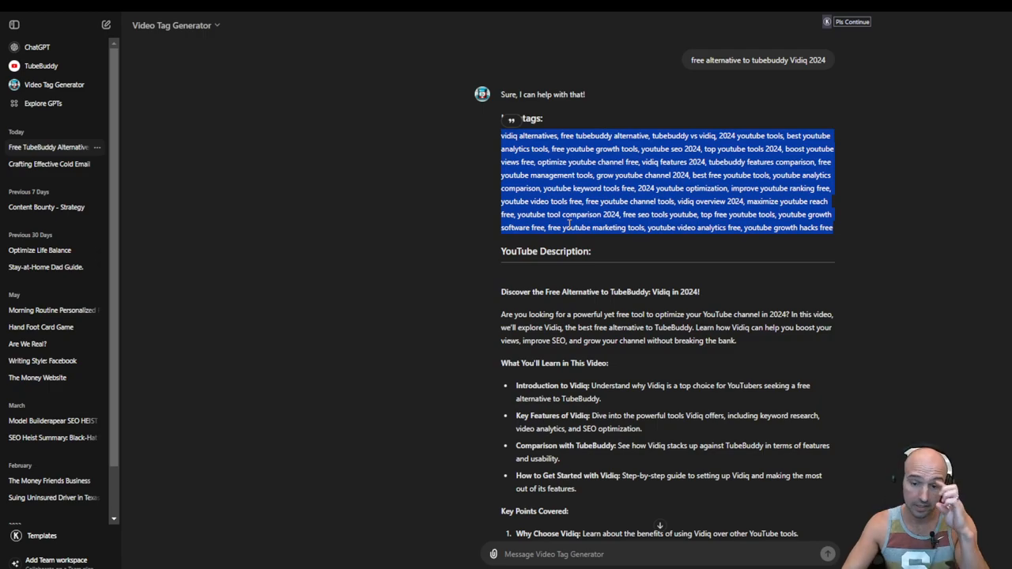
pyautogui.scroll(-3)
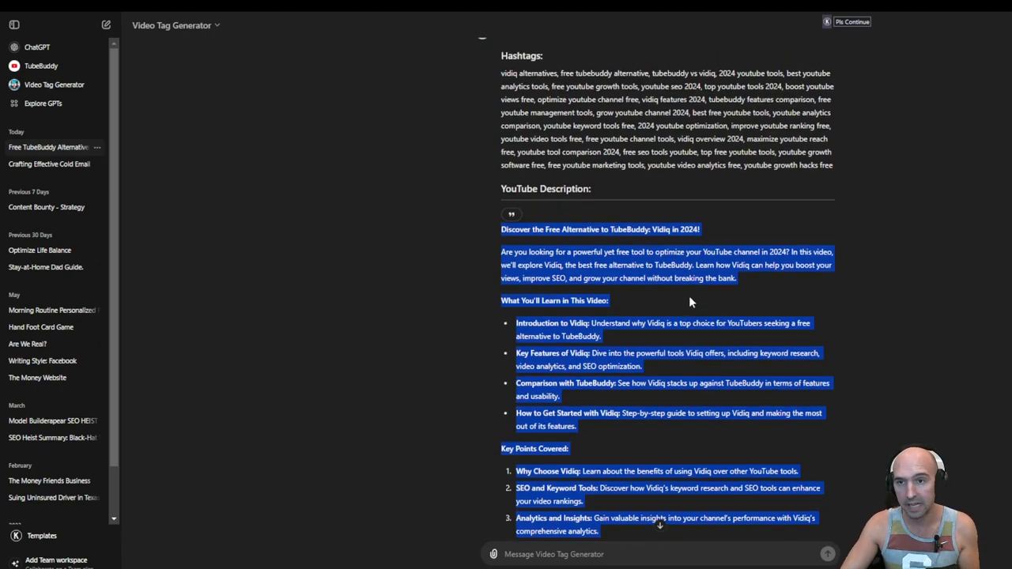
pyautogui.click(621, 212)
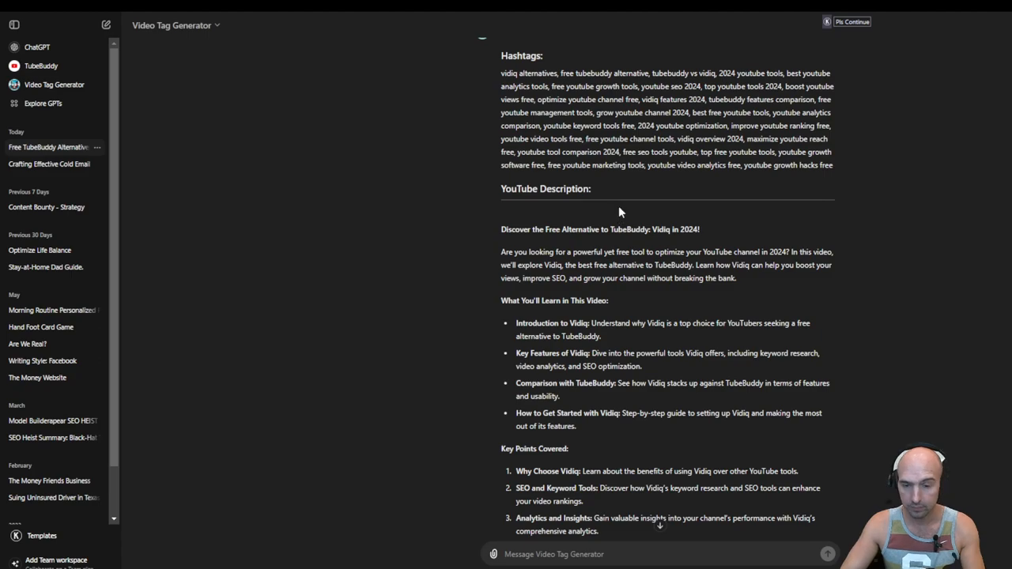
pyautogui.moveTo(725, 247)
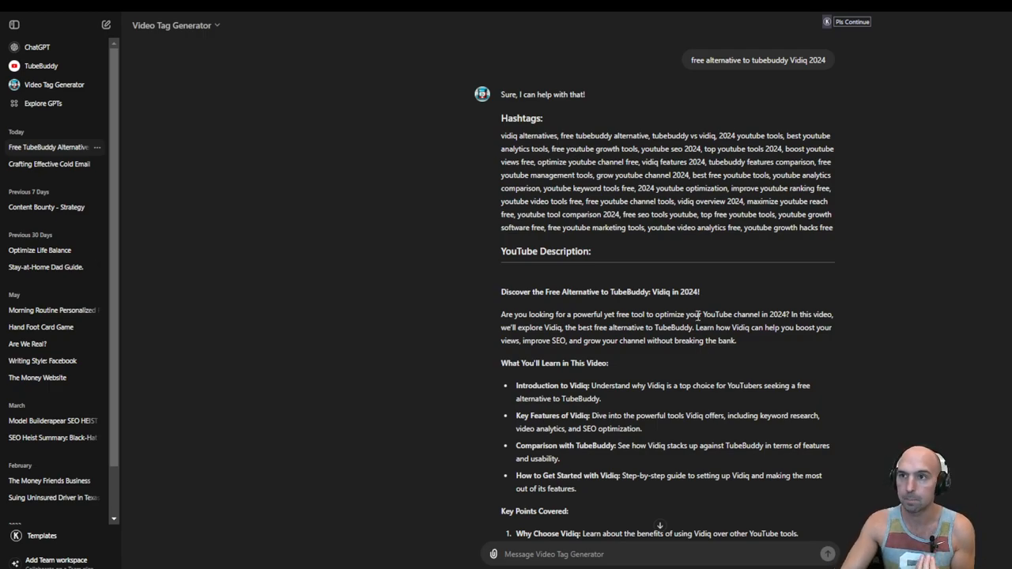
pyautogui.moveTo(653, 253)
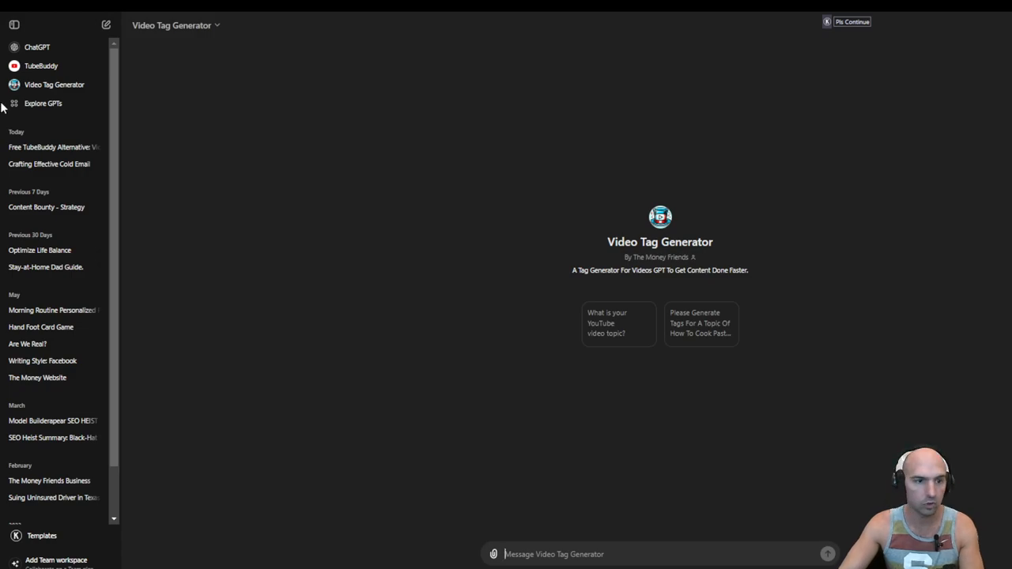
# Open the My GPTs page showing the Video Tag Generator entry.
pyautogui.click(43, 103)
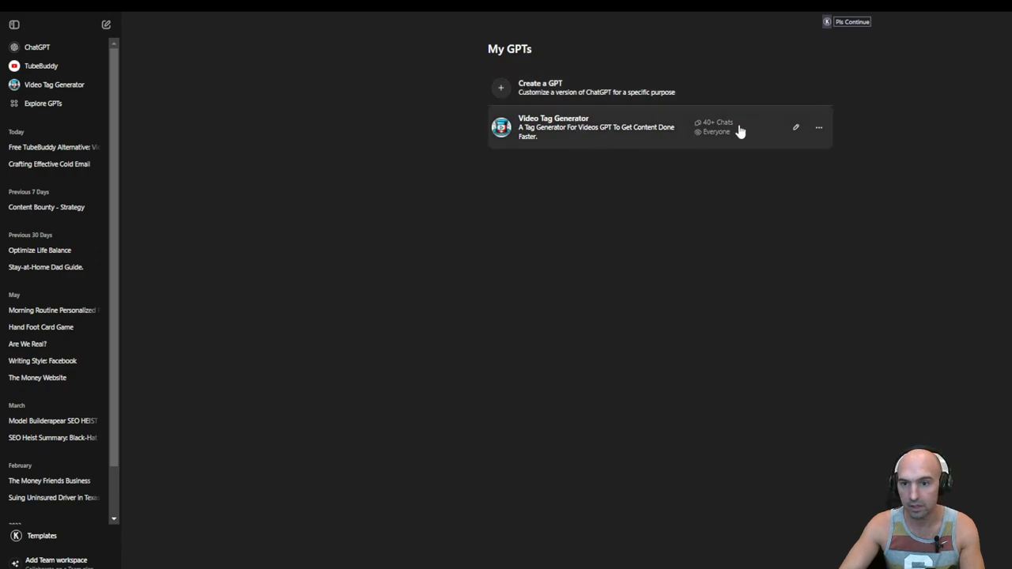
pyautogui.moveTo(698, 129)
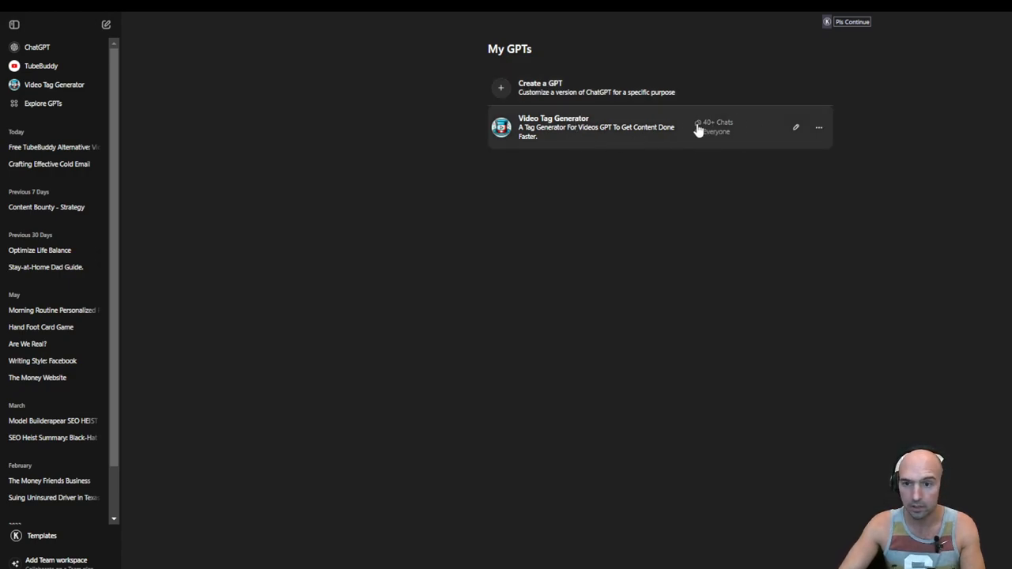
pyautogui.moveTo(643, 140)
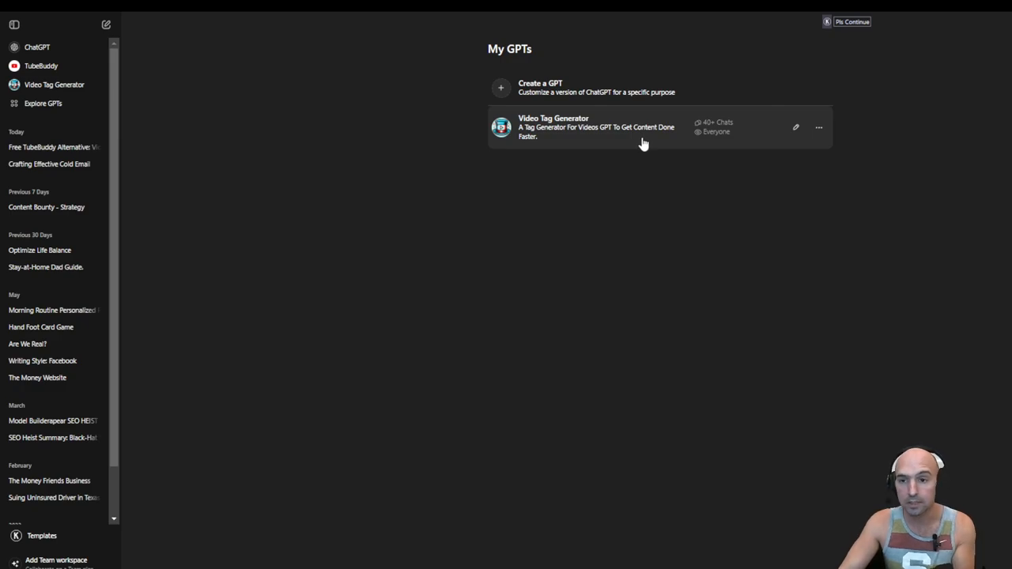
pyautogui.moveTo(633, 136)
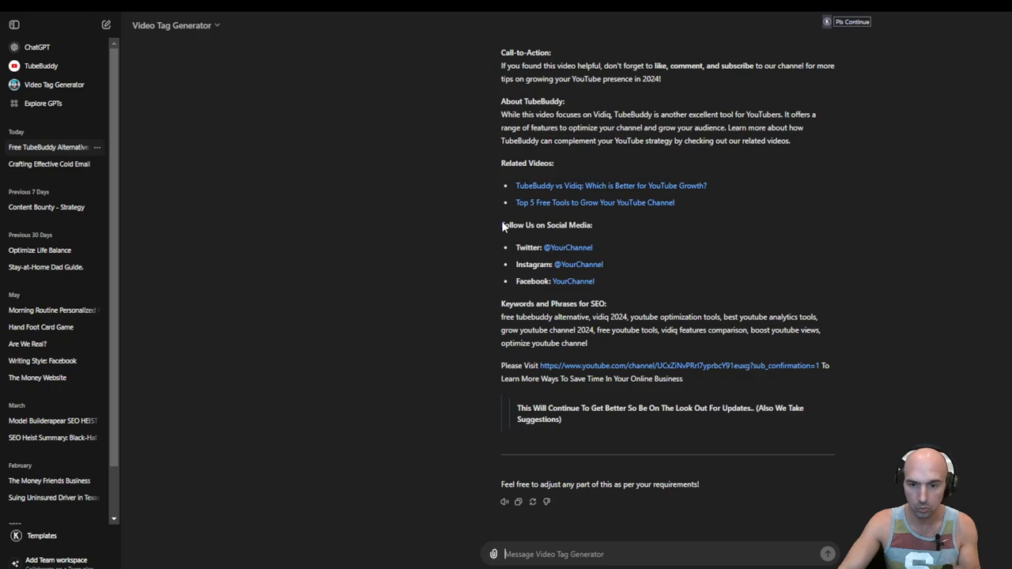
pyautogui.moveTo(609, 316)
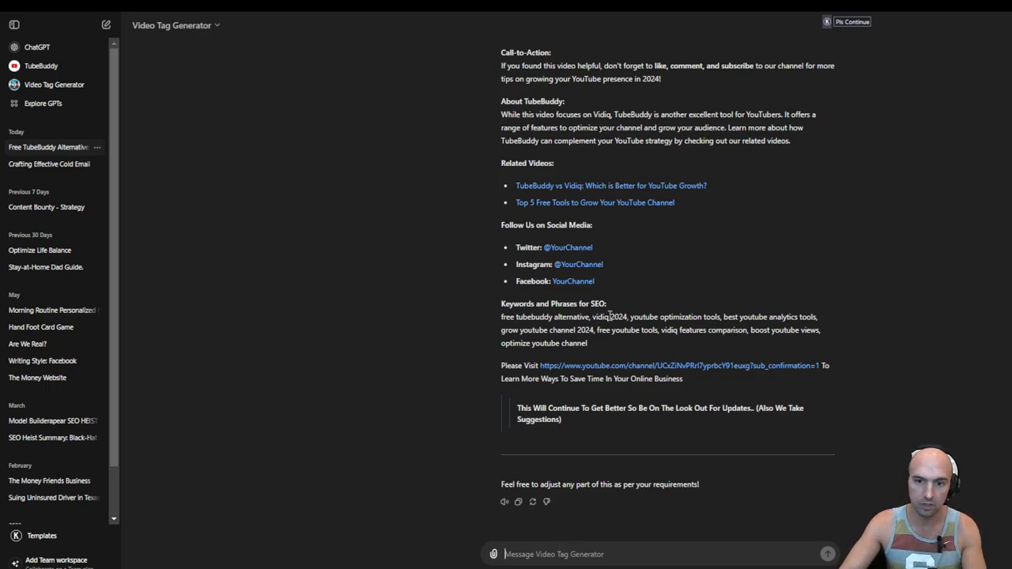
pyautogui.write('Going Forward Make Sure To Replace My Twitter, I')
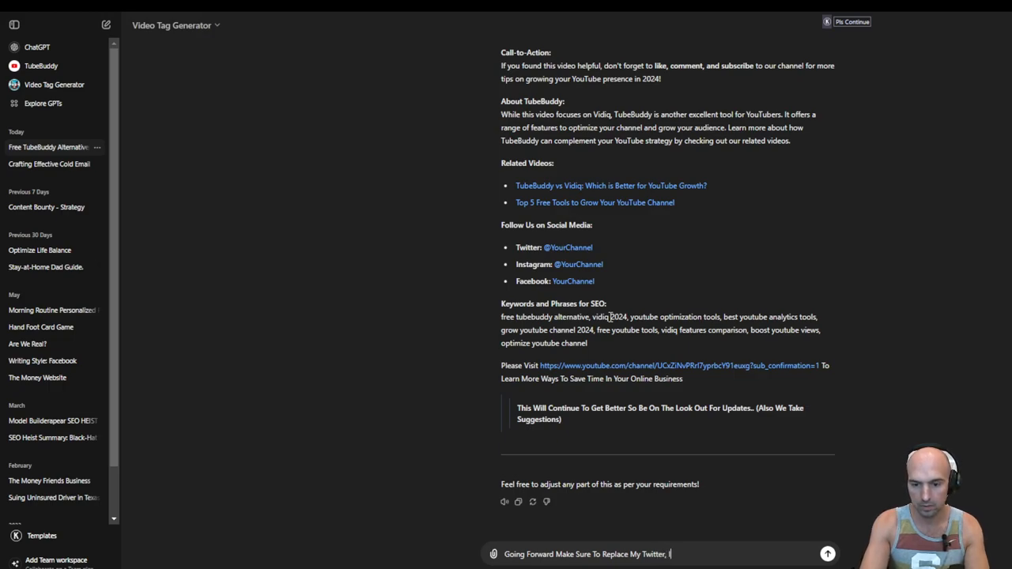
pyautogui.write('nsta')
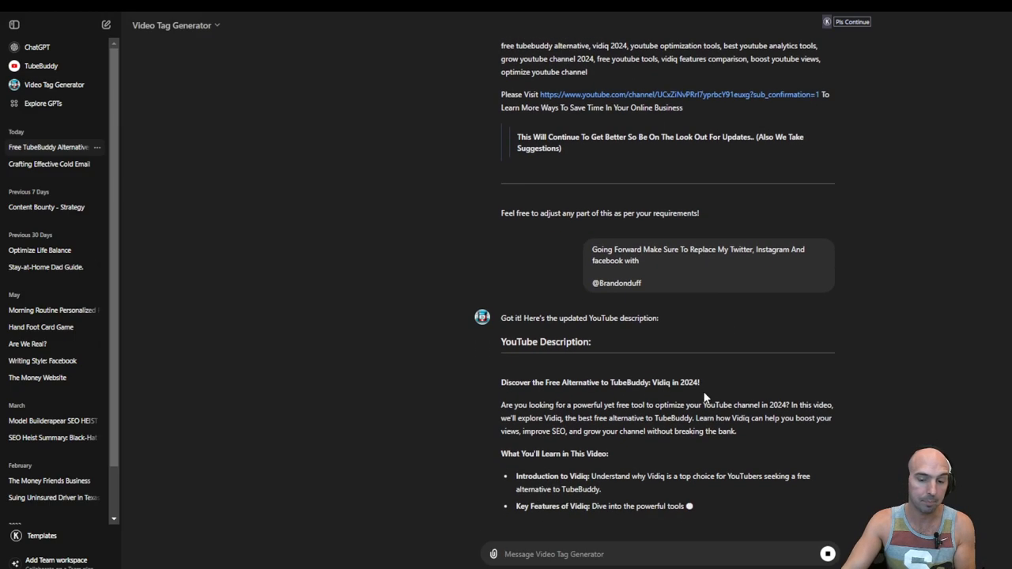
pyautogui.scroll(-3)
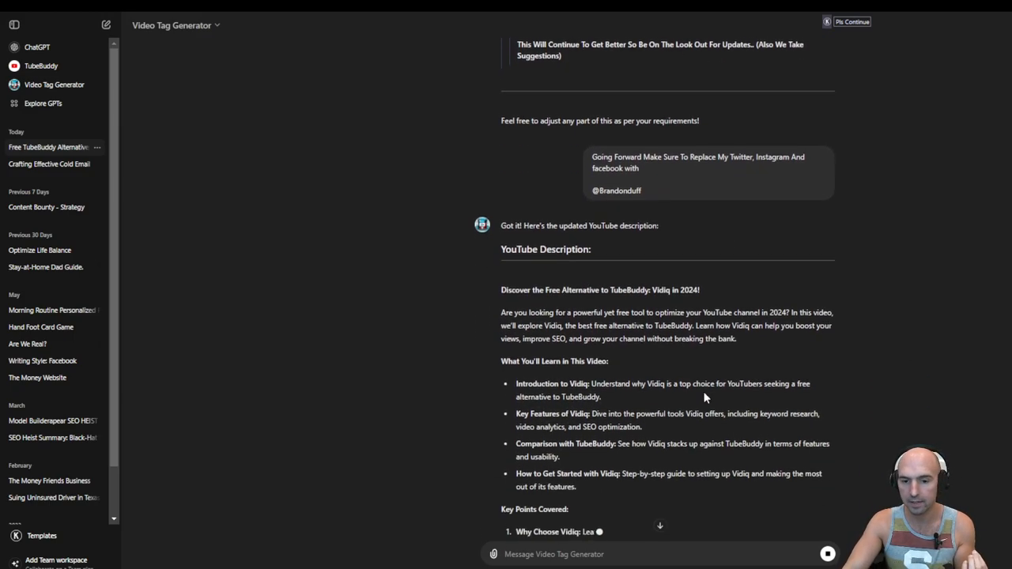
pyautogui.scroll(-3)
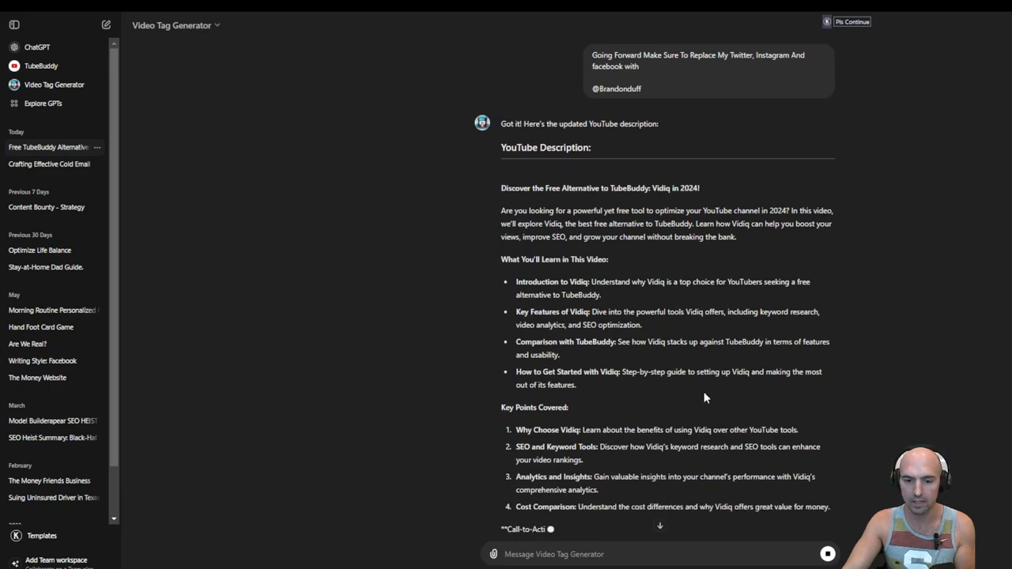
pyautogui.scroll(-3)
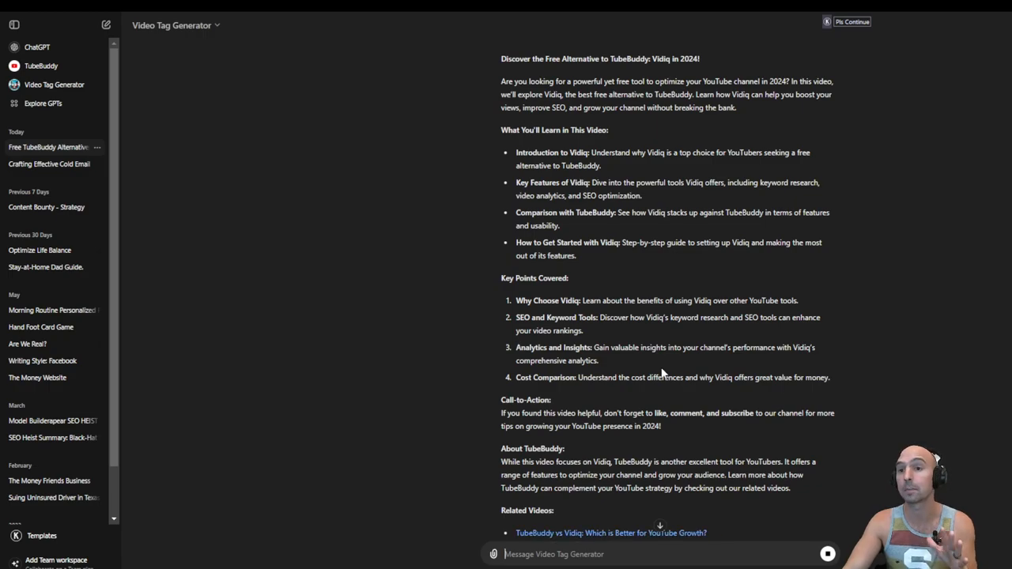
pyautogui.scroll(-3)
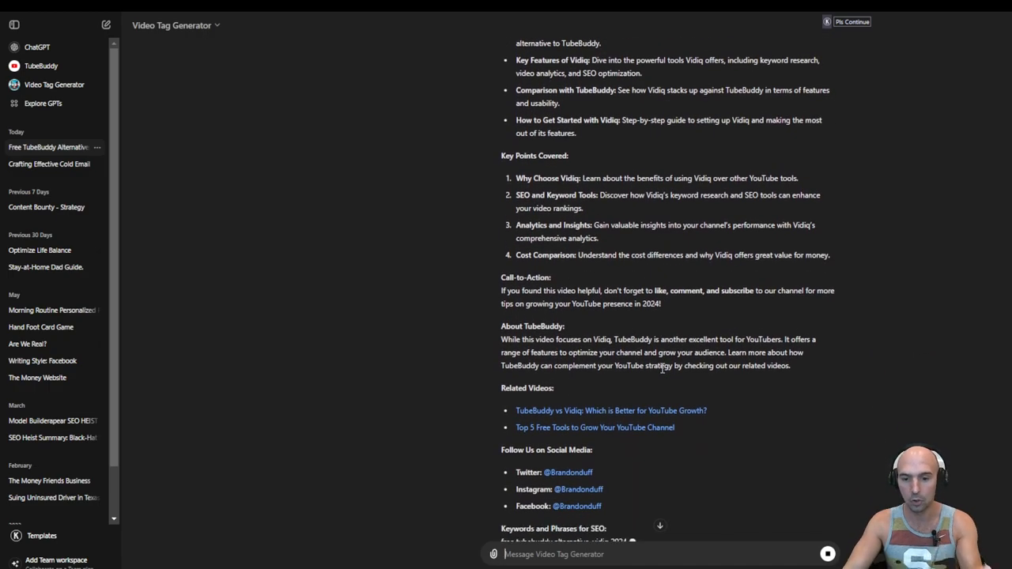
pyautogui.scroll(-3)
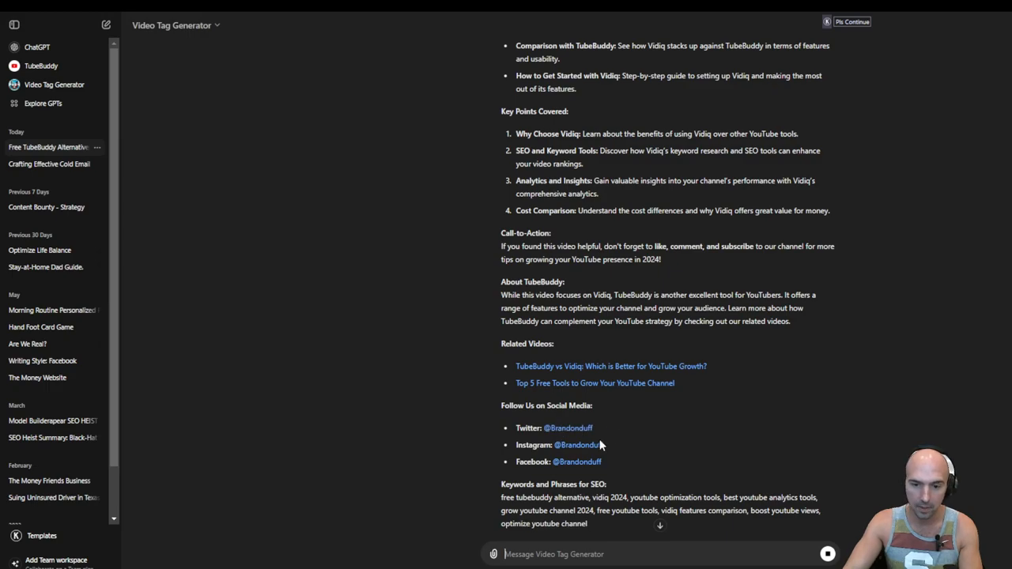
pyautogui.scroll(-3)
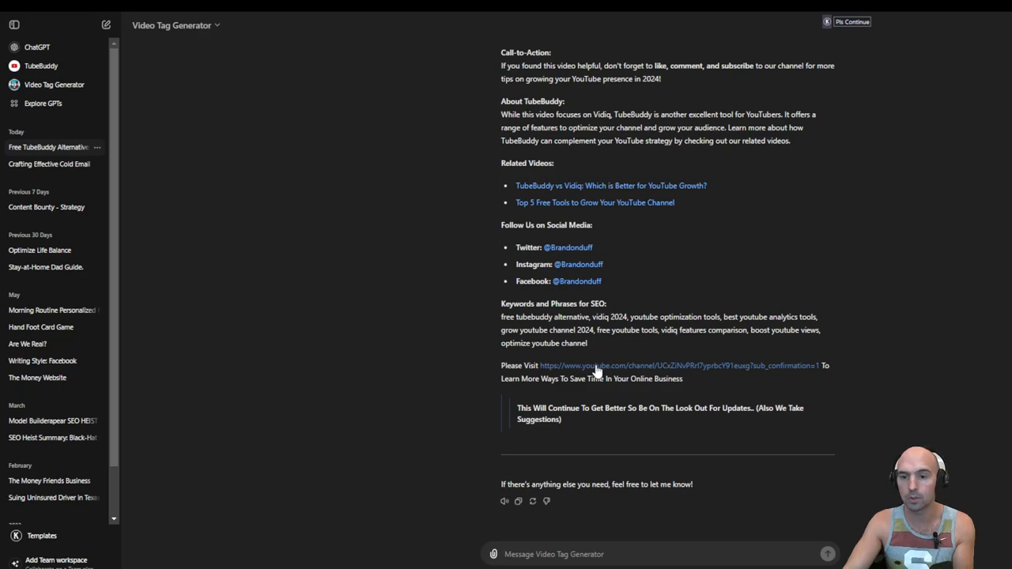
pyautogui.moveTo(636, 367)
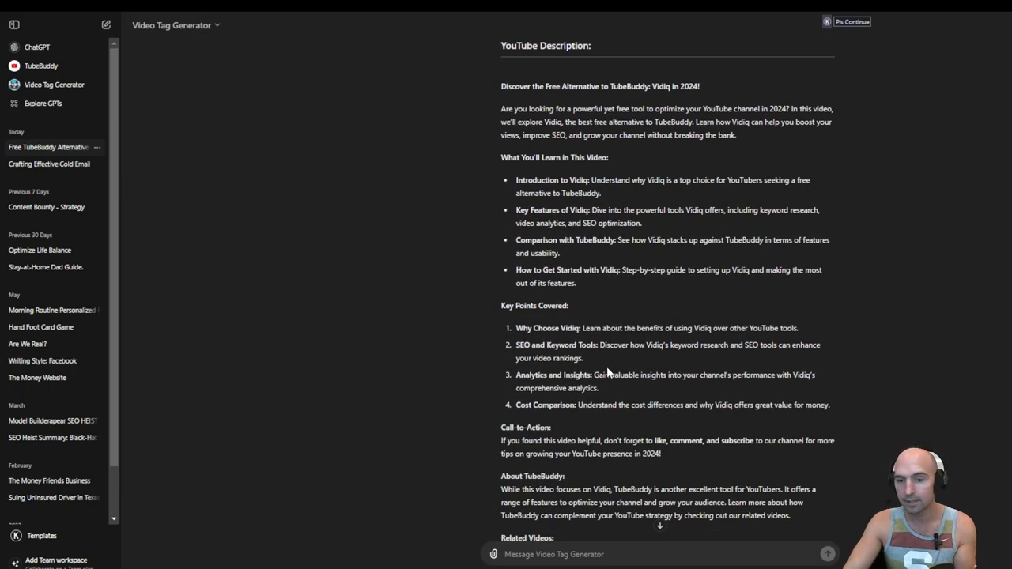
pyautogui.scroll(-3)
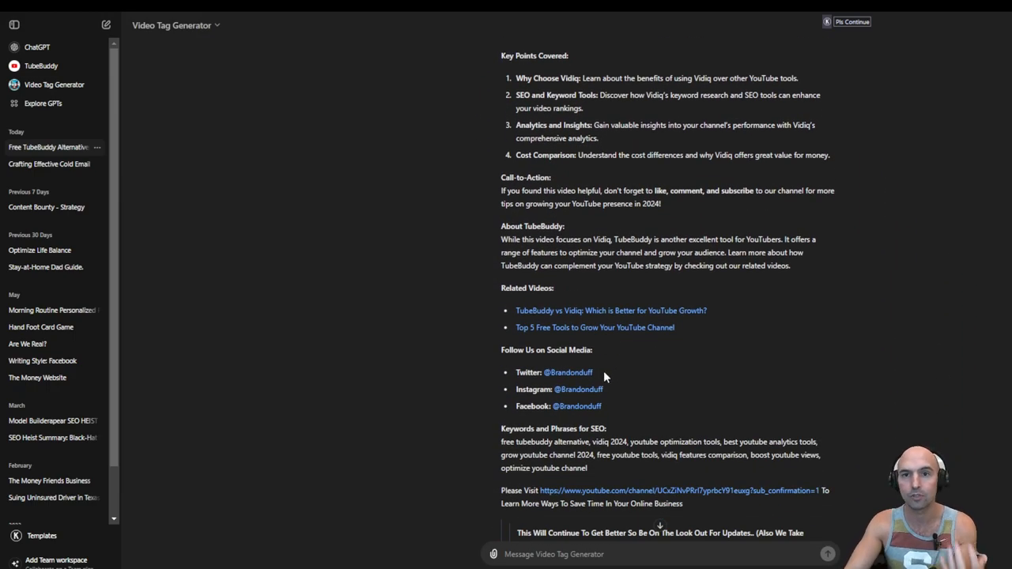
pyautogui.moveTo(635, 301)
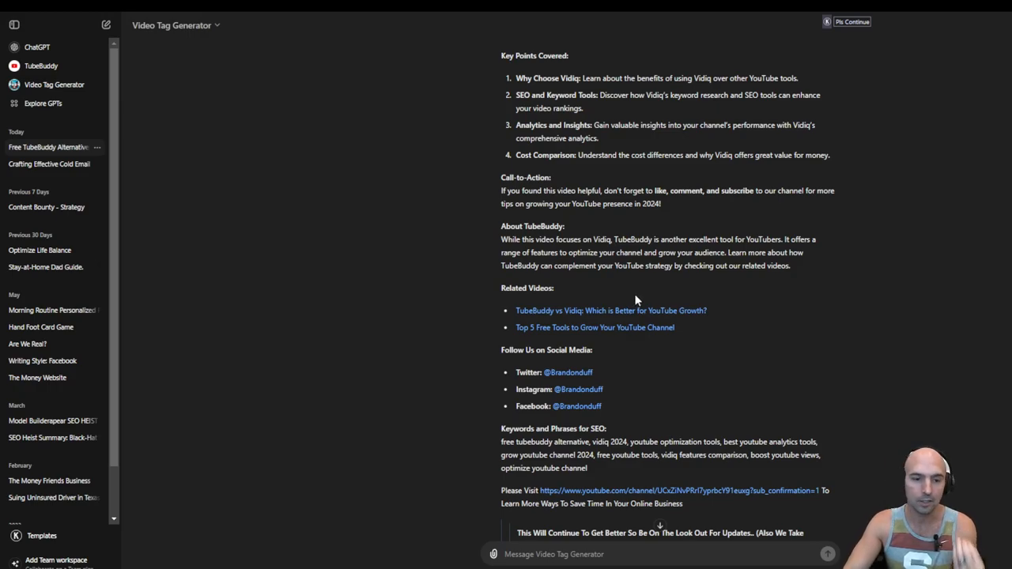